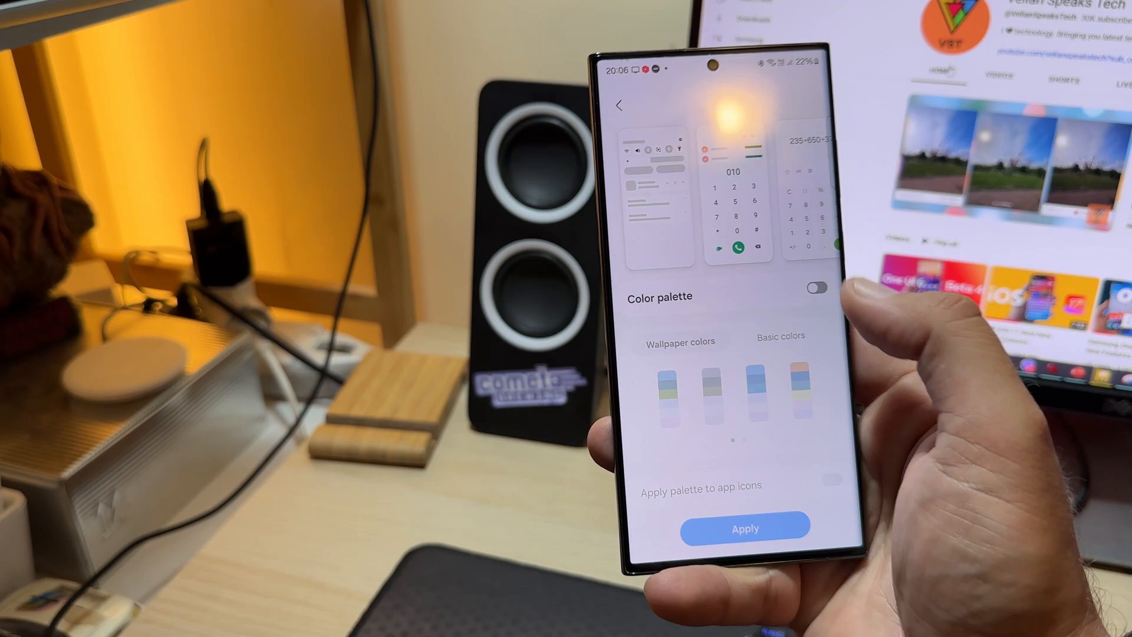
Leave the Color palette page and return to the dark-mode main Settings list.
click(814, 288)
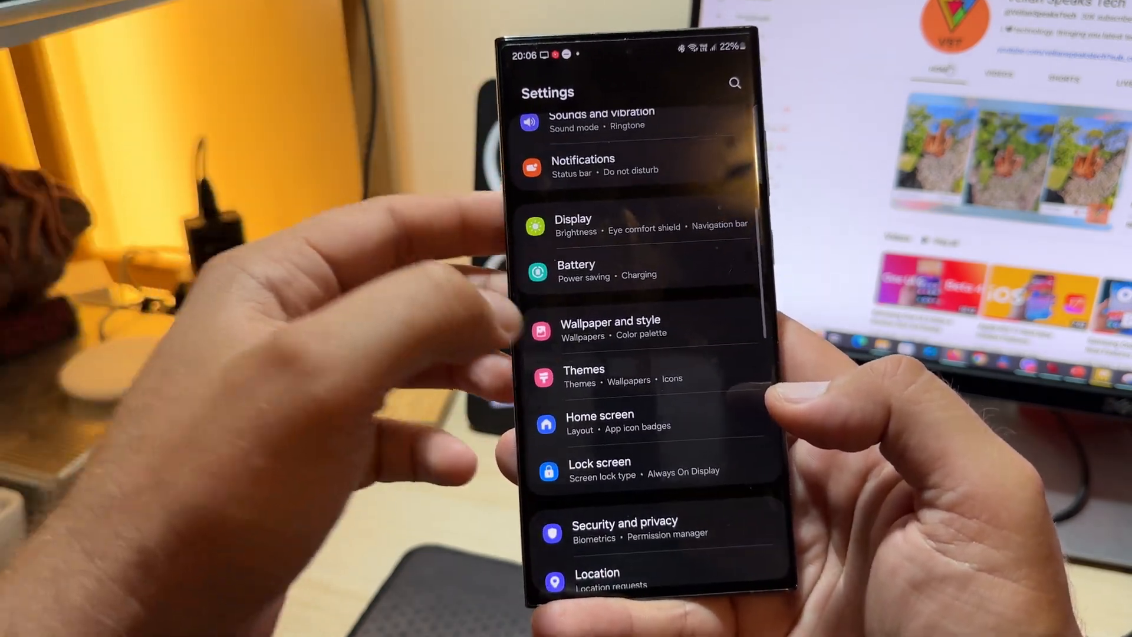
Scroll down the Settings list, then exit to the blue-sky home screen.
scroll(down, 3)
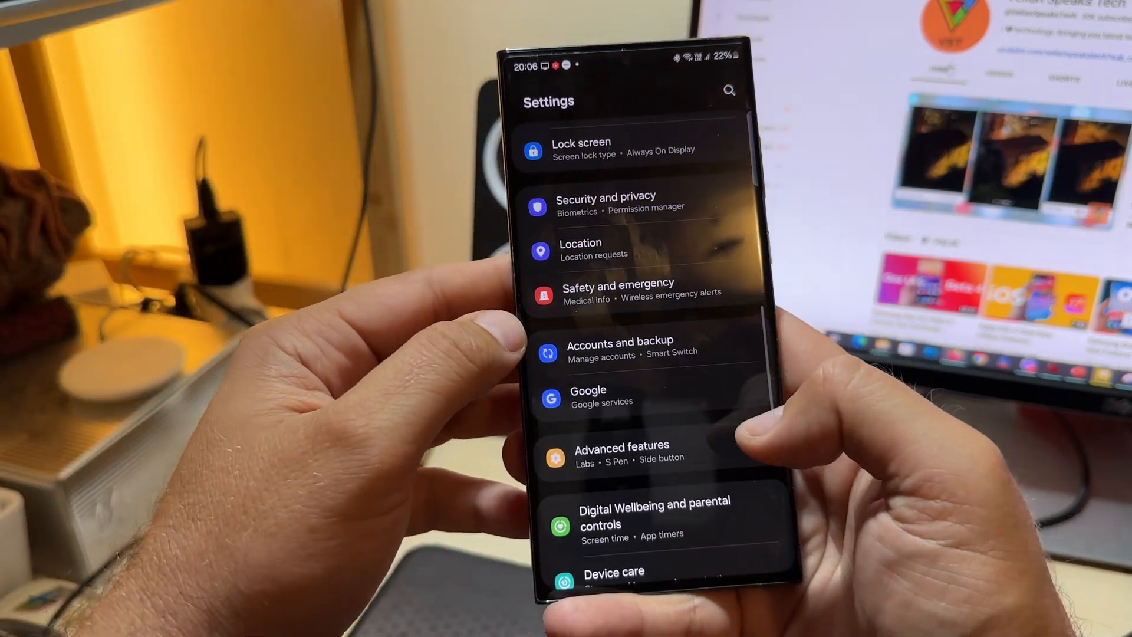
click(621, 451)
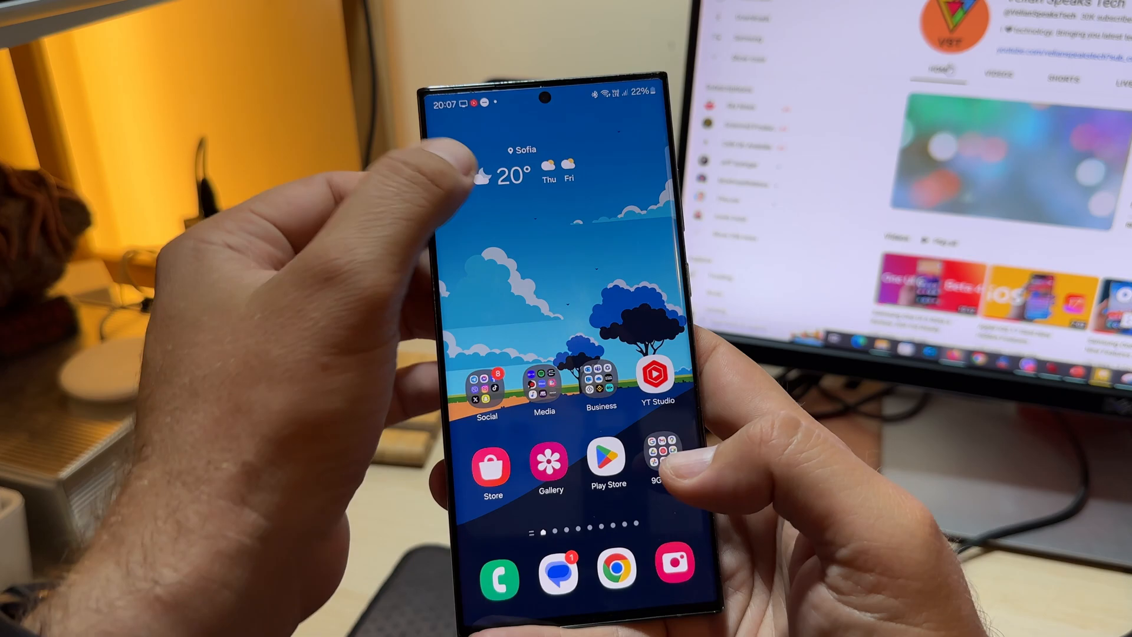
Launch Gallery from the home screen, landing on the 'Blue skies in September' story.
click(499, 571)
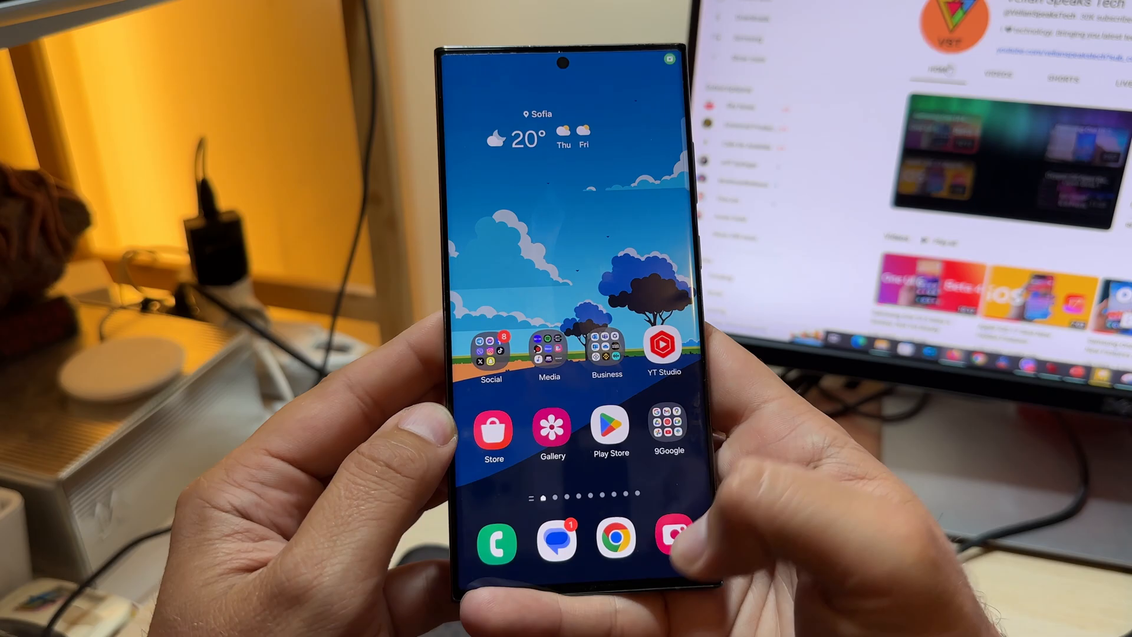
click(552, 430)
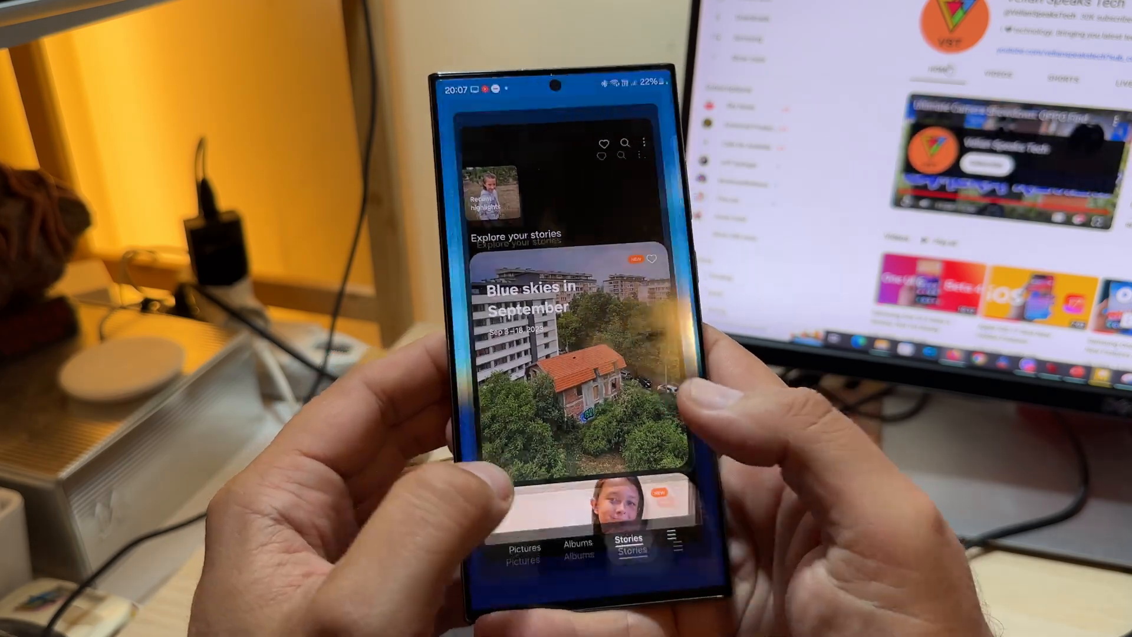